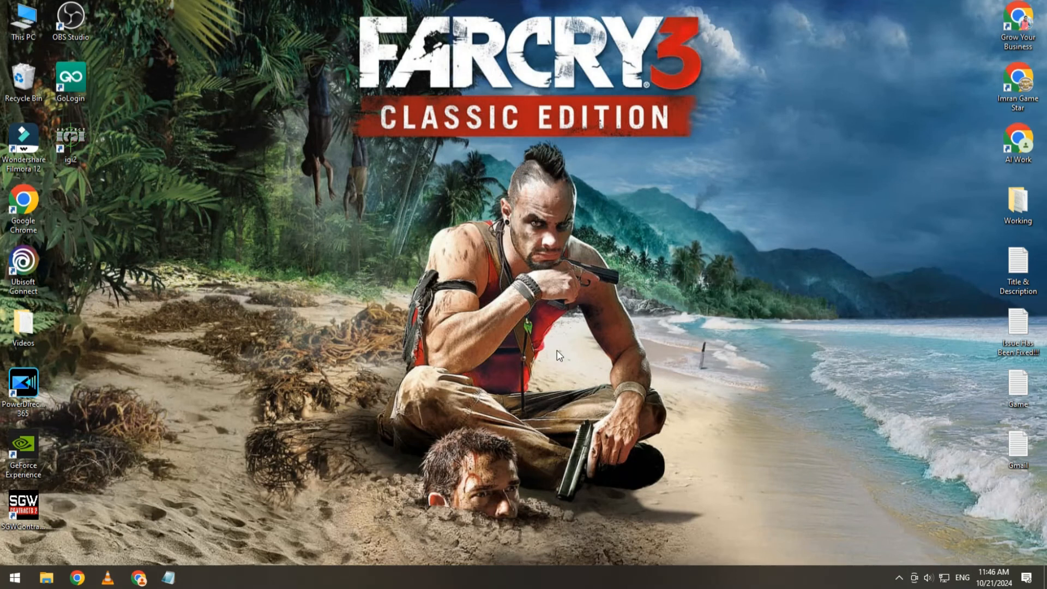
mouse_move(384, 228)
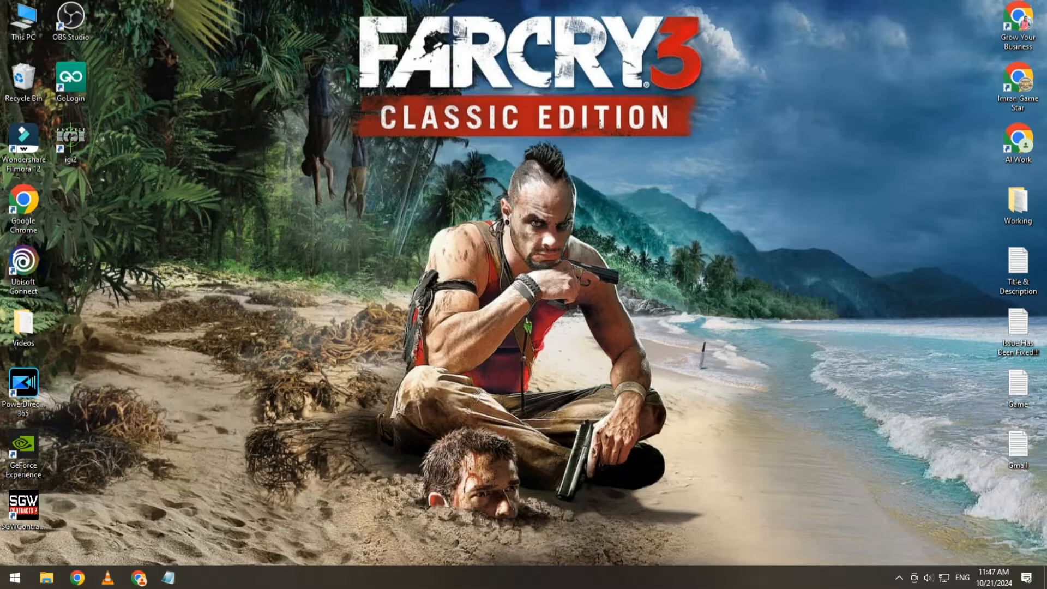
mouse_move(287, 410)
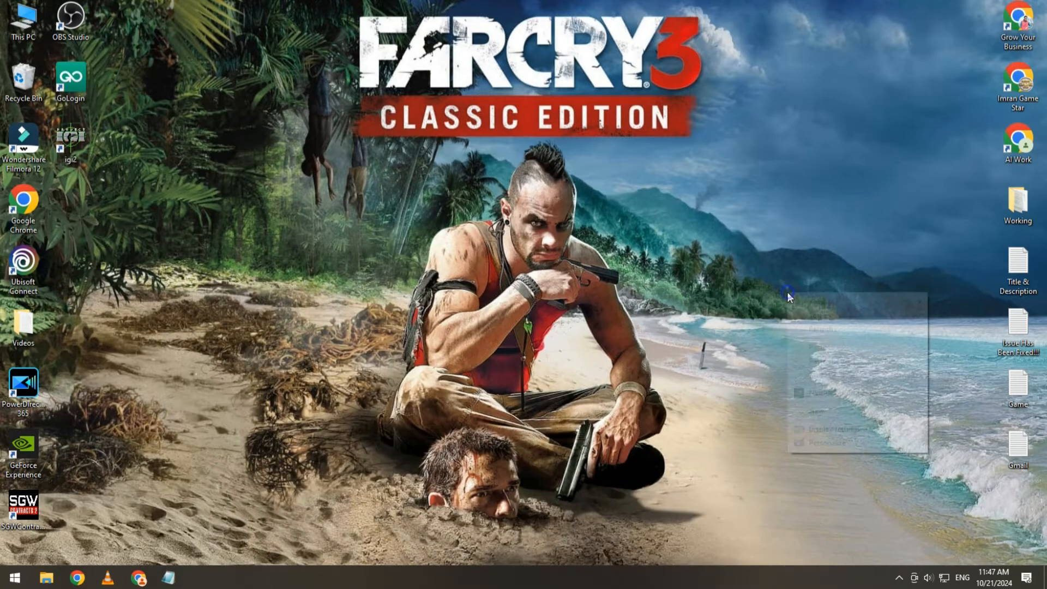
- Launch Windows Security from the Start menu by searching 'w'
left_click(582, 489)
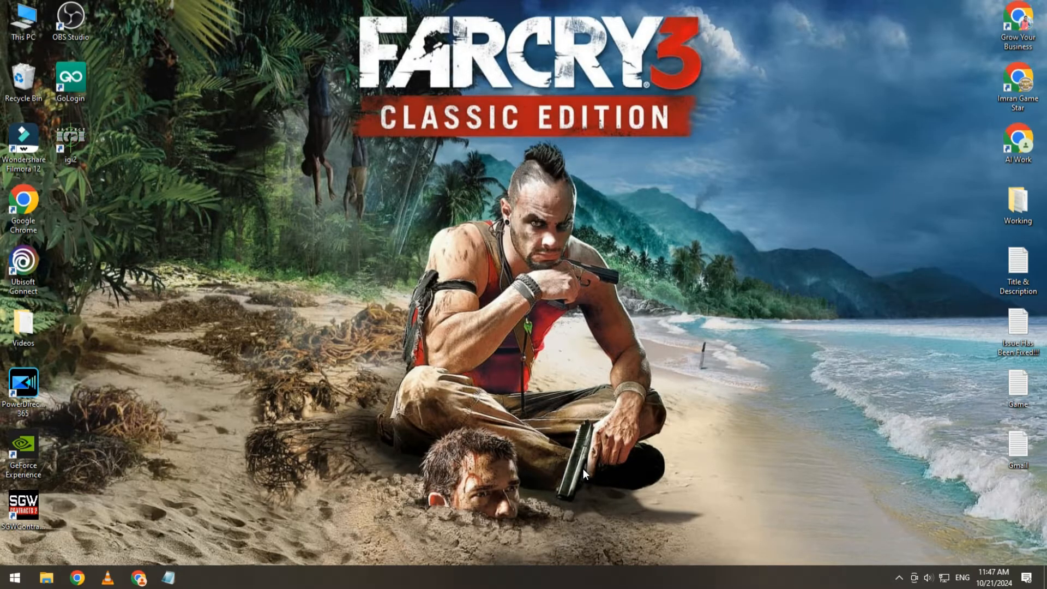
mouse_move(155, 486)
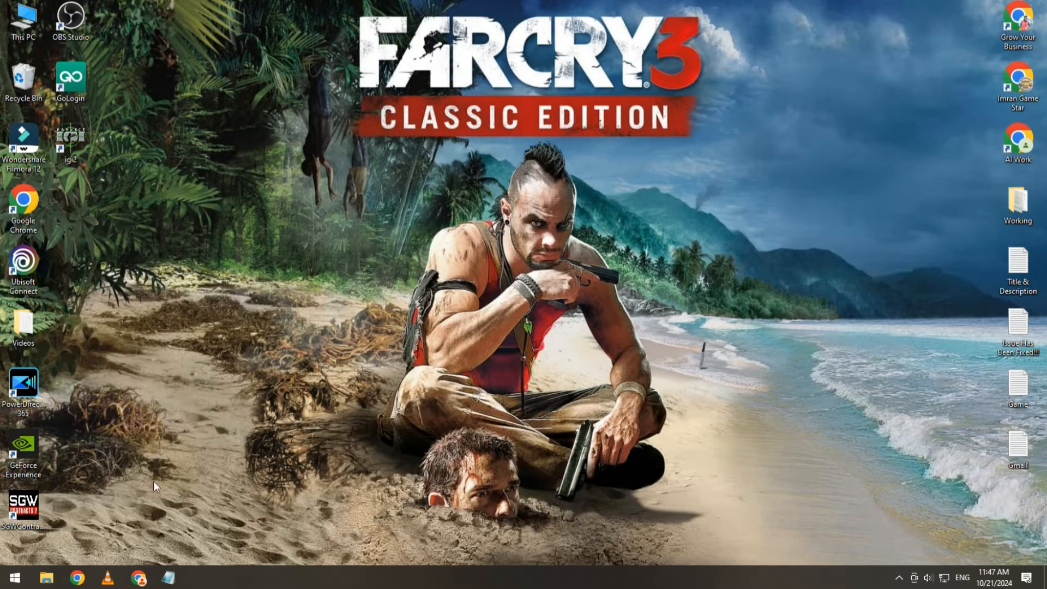
left_click(11, 574)
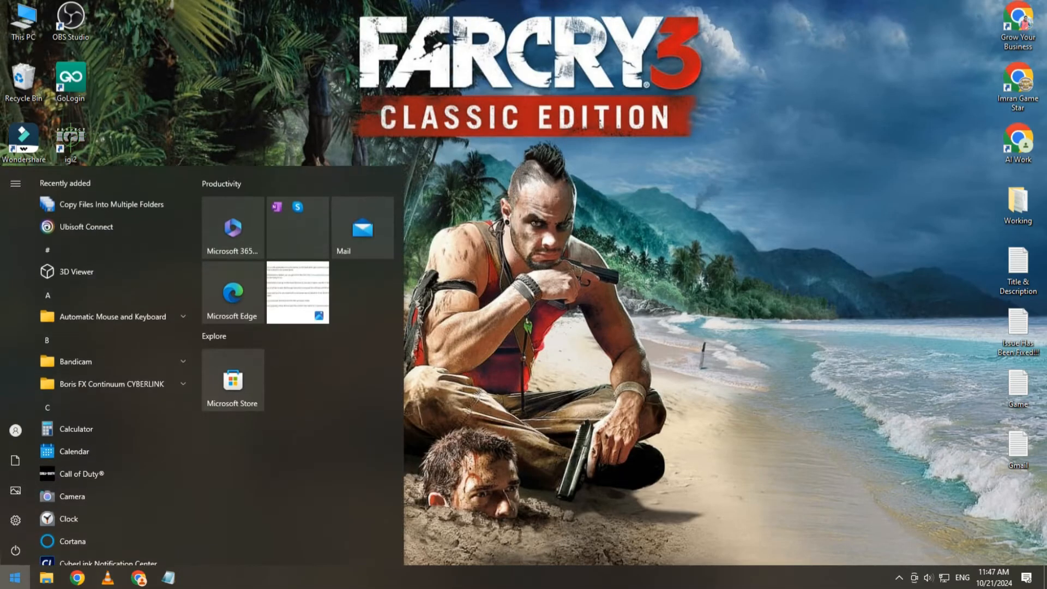
type("w")
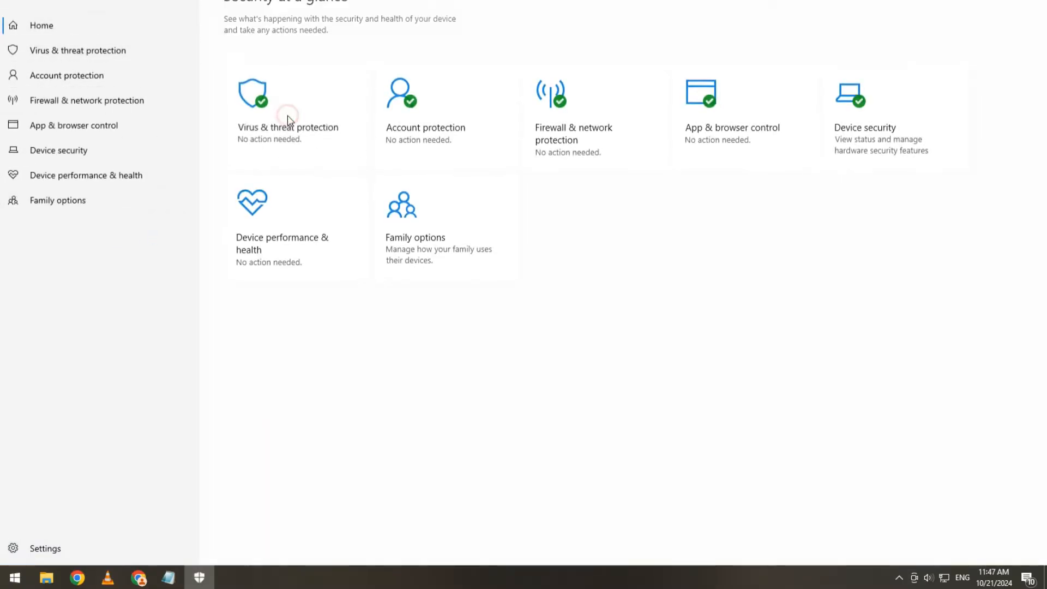
- View Protection history under Virus & threat protection and expand the 10/17/2024 blocked folder access entry
left_click(288, 104)
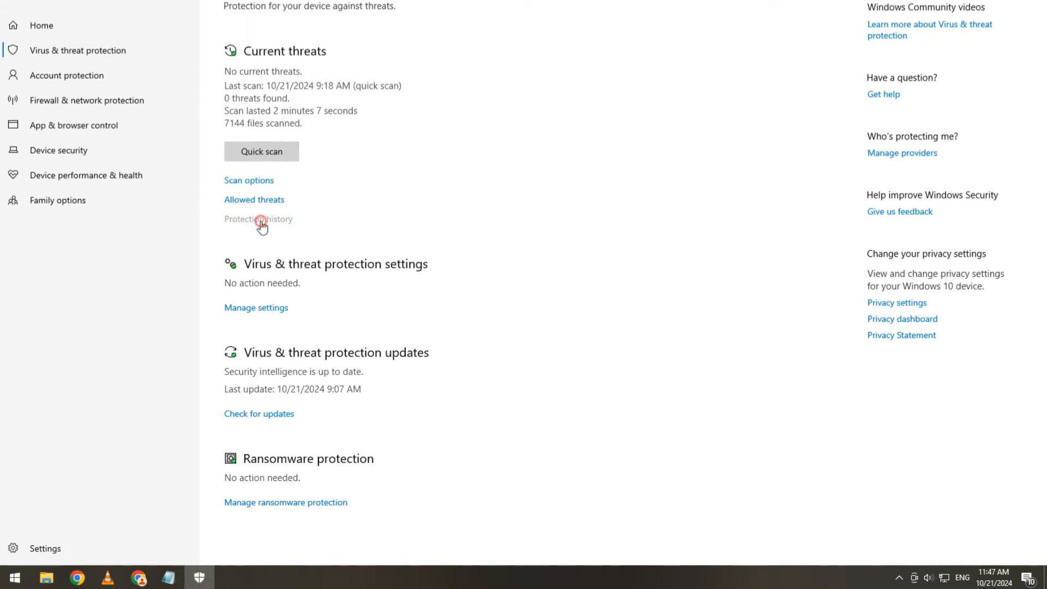
left_click(258, 219)
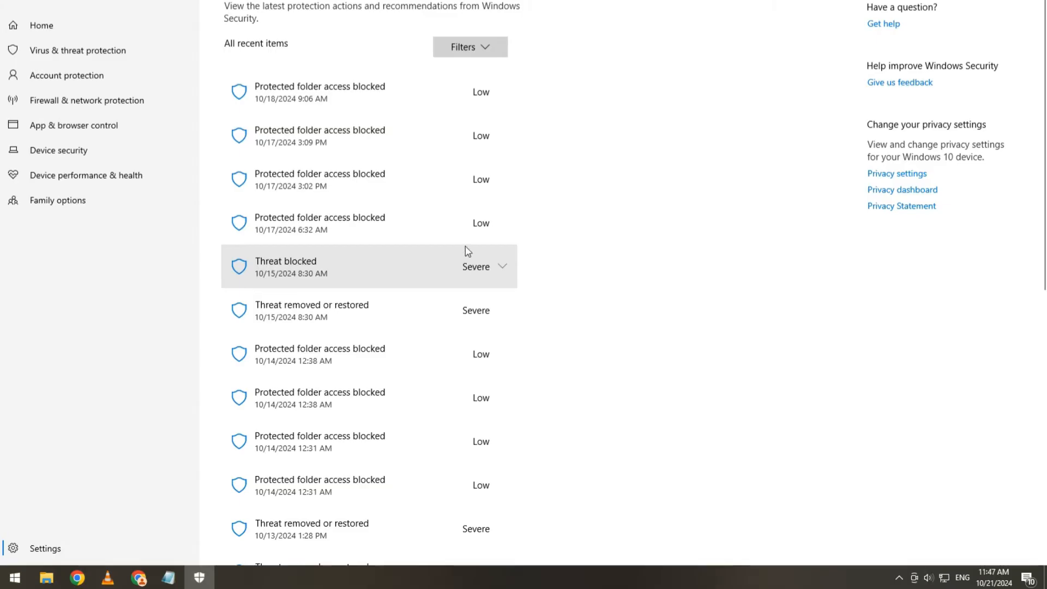
mouse_move(415, 183)
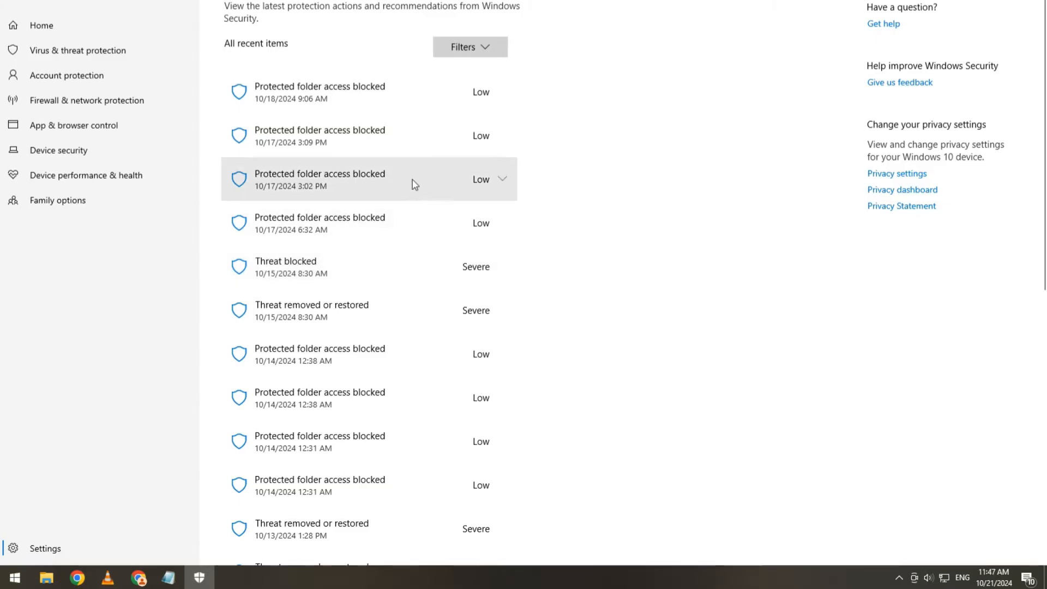
mouse_move(391, 96)
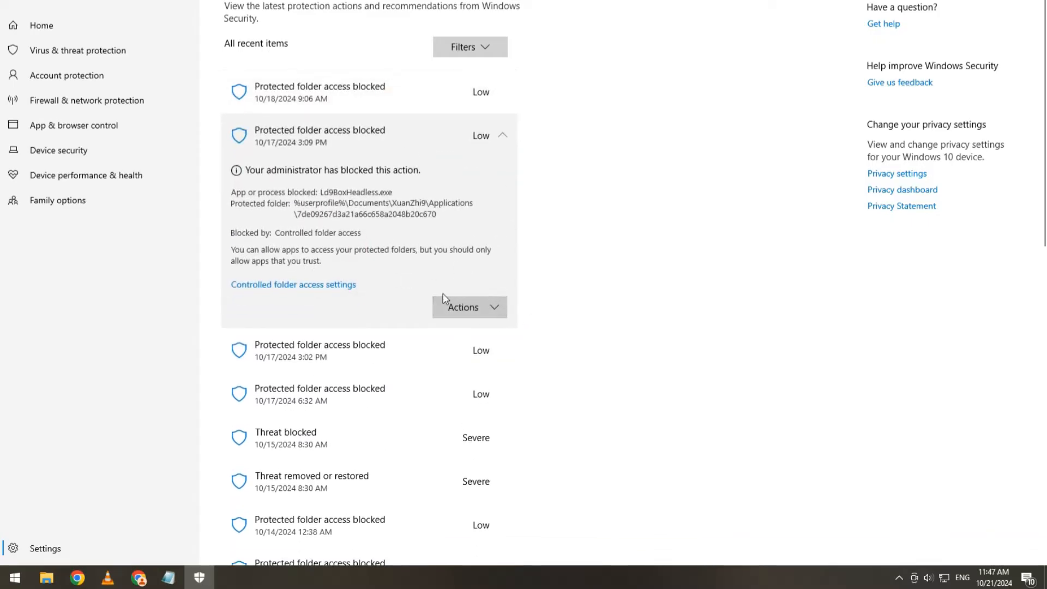
mouse_move(467, 305)
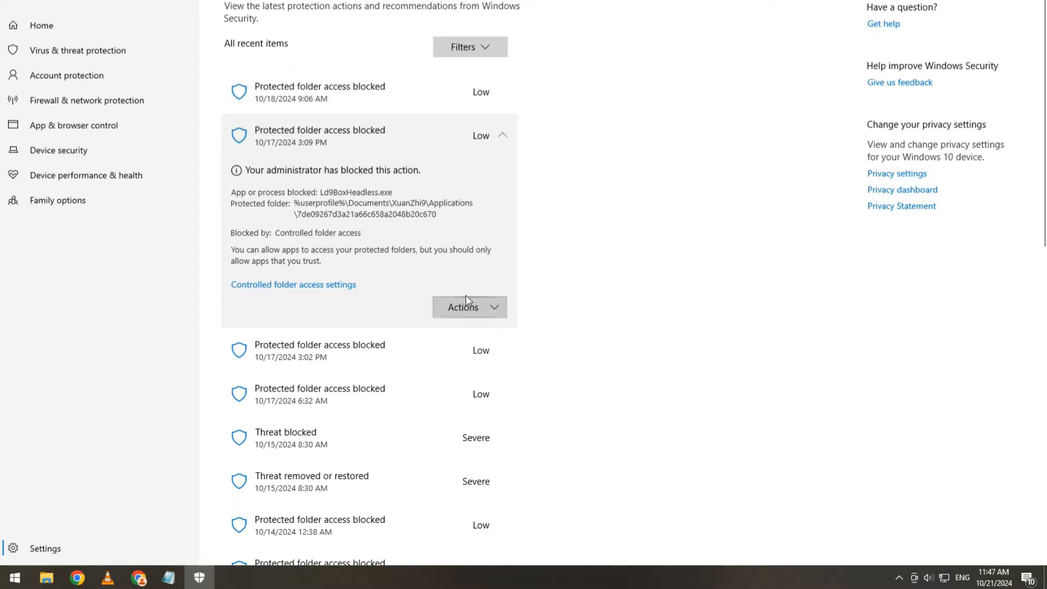
left_click(469, 307)
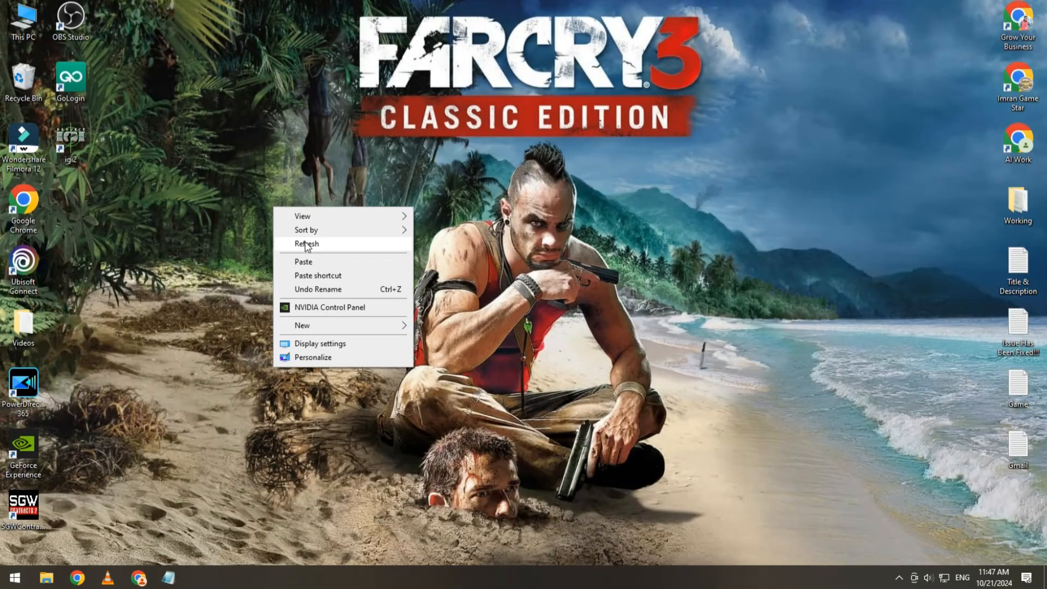
- Refresh the desktop and paste the Google Drive download link into the Notepad note
left_click(305, 244)
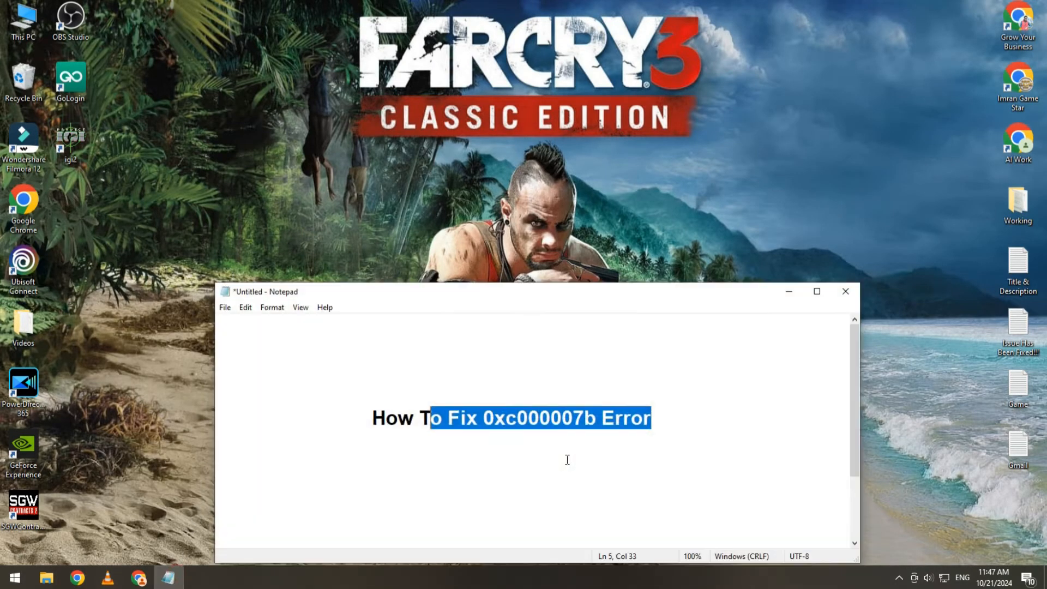
type("https://drive.google.com/file/d/0B2SsfU6J7t_5MVh5V0ZUUDVTMEU/view?resourcekey=0-_Bhcr3CeRsxFVEwtfWoJwQ")
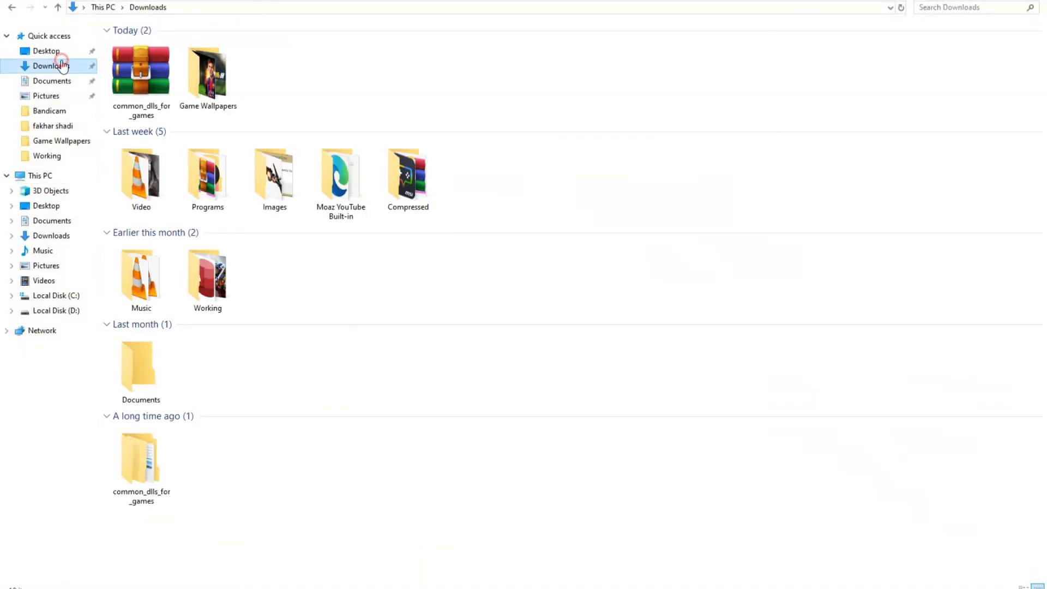
- Browse Downloads > common_dlls_for_games > Windows > System32 and select all six DLL files
right_click(141, 68)
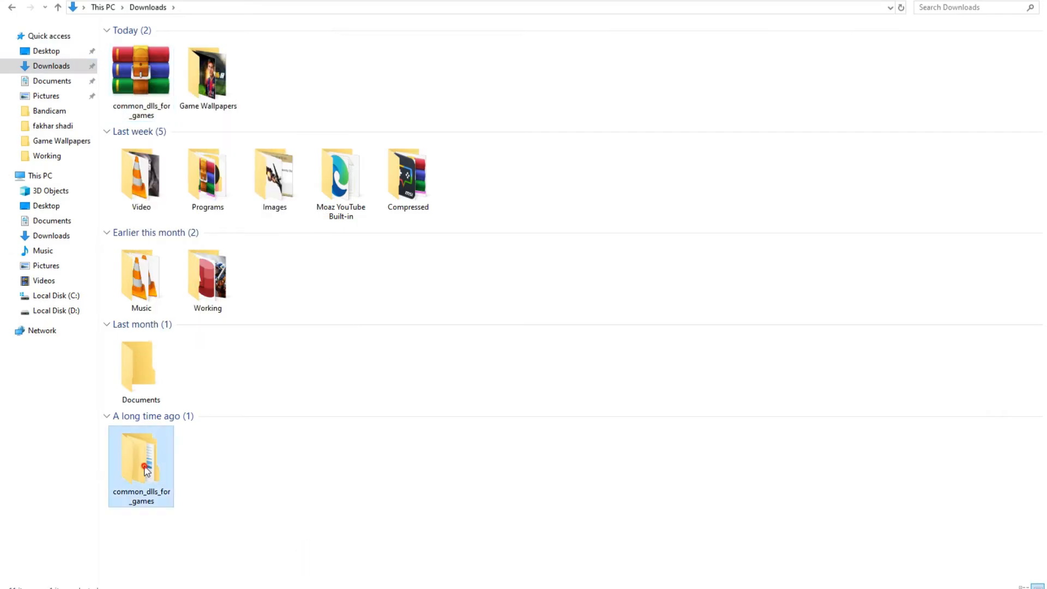
double_click(144, 467)
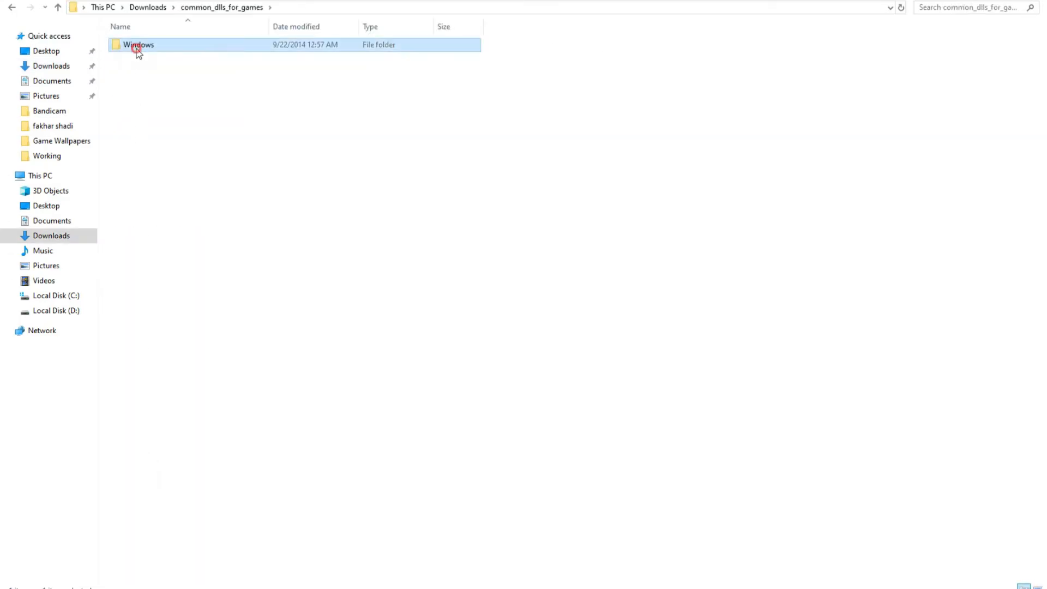
double_click(137, 46)
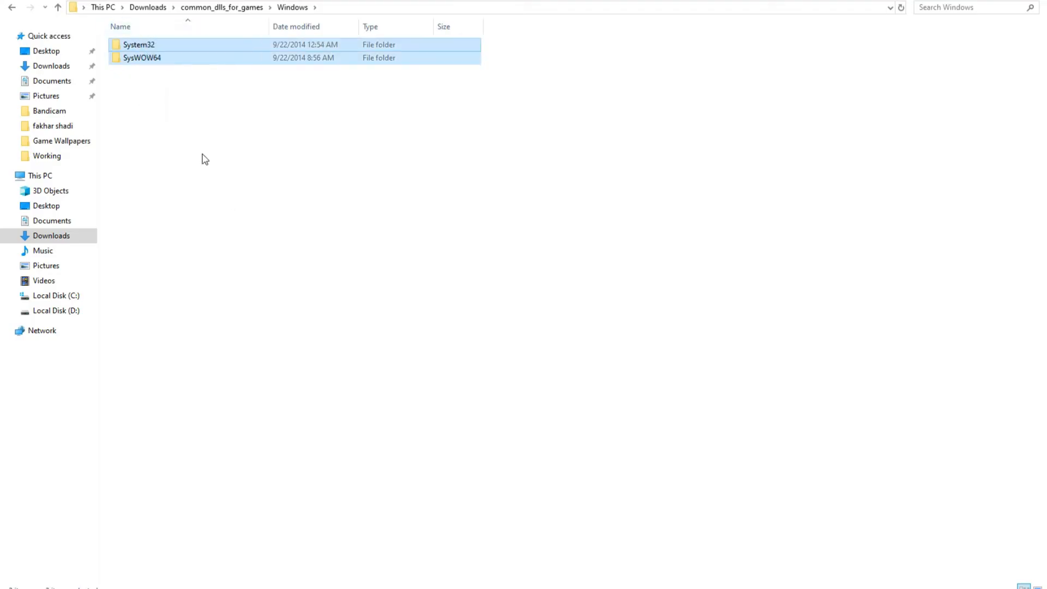
mouse_move(165, 52)
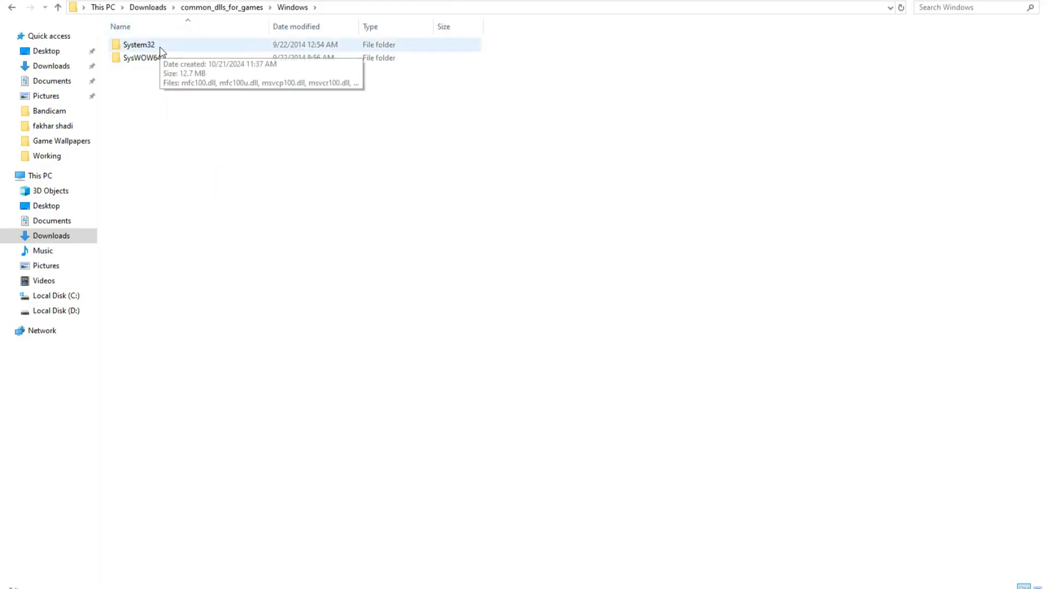
double_click(139, 45)
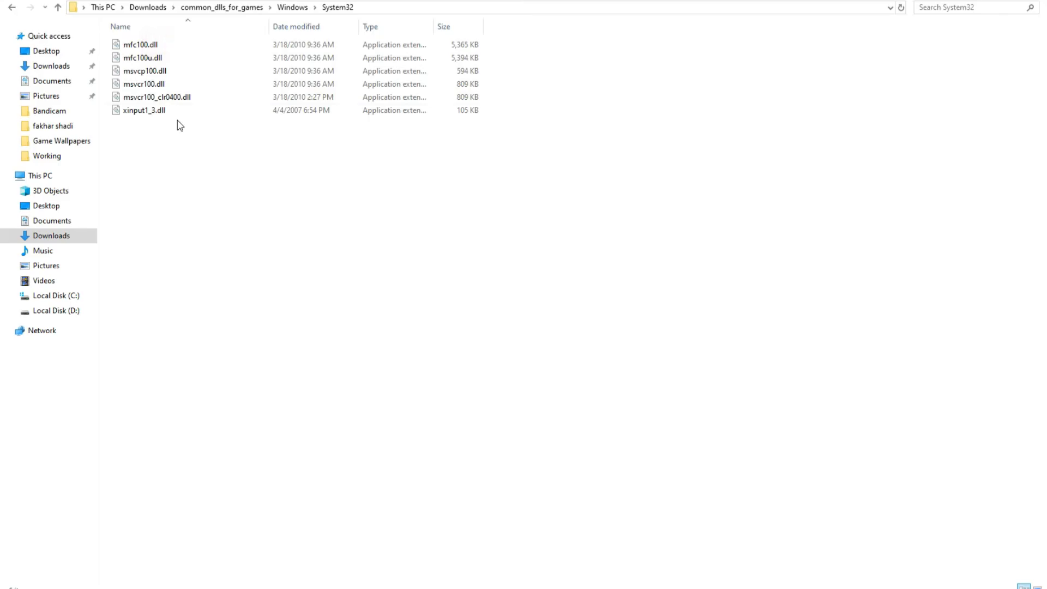
key("ctrl+a")
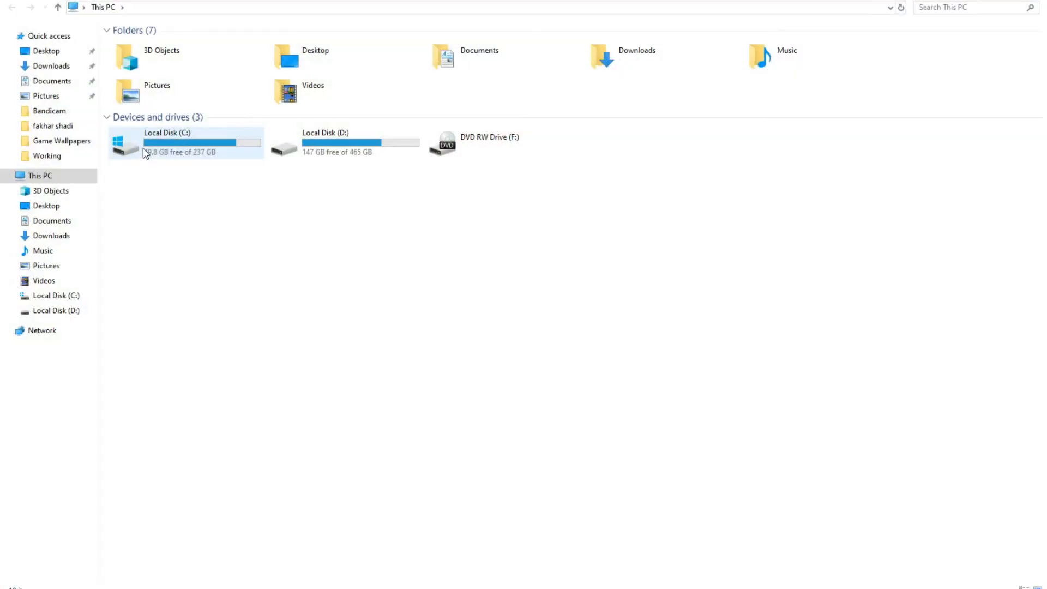
- Paste the copied DLLs into C:\Windows\System32, replacing the three matching files
double_click(163, 141)
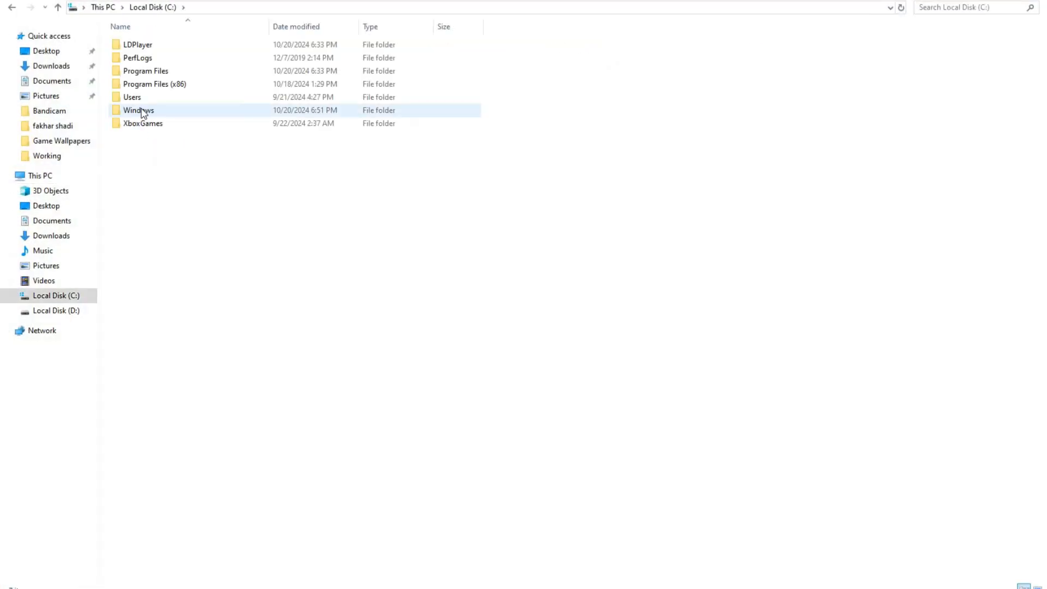
double_click(138, 110)
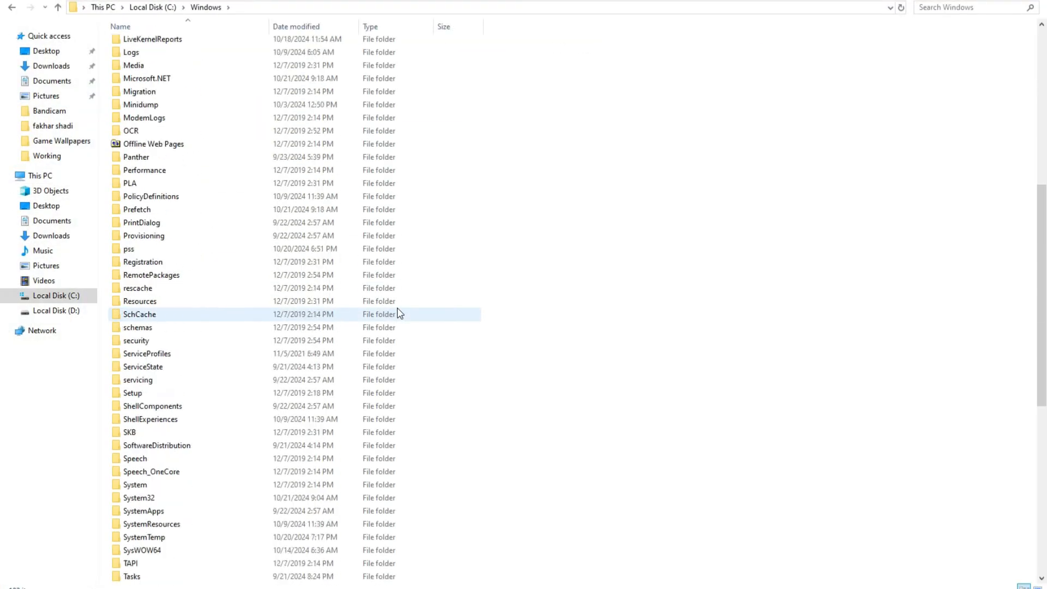
scroll("down", 3)
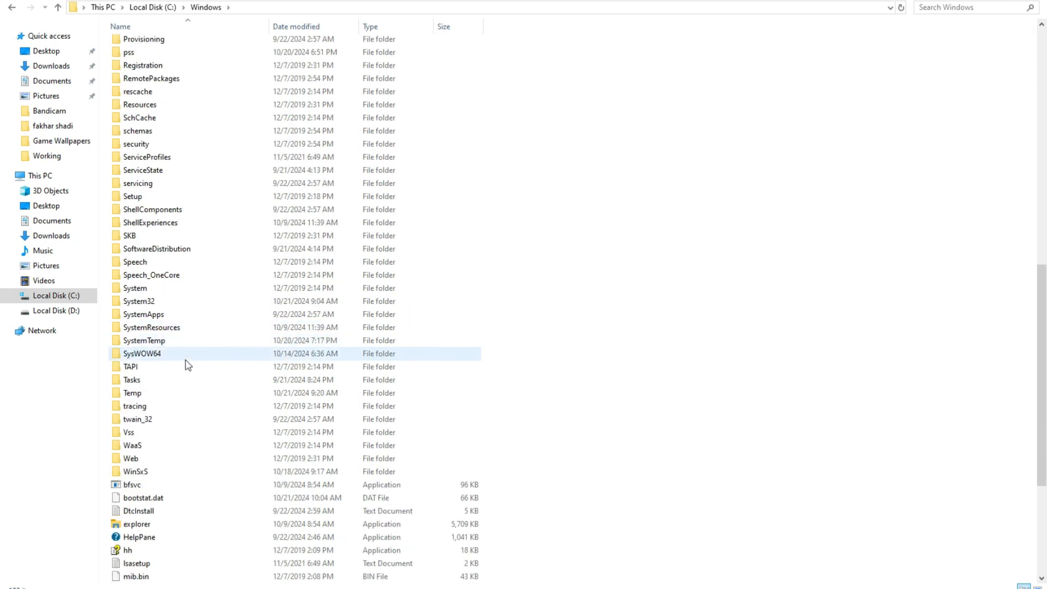
right_click(624, 252)
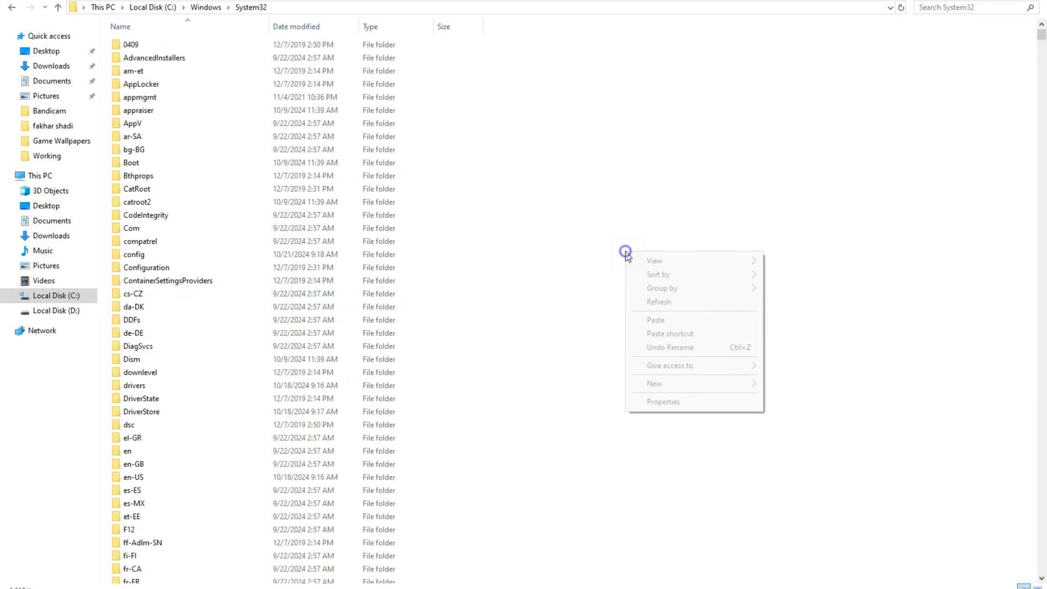
left_click(656, 320)
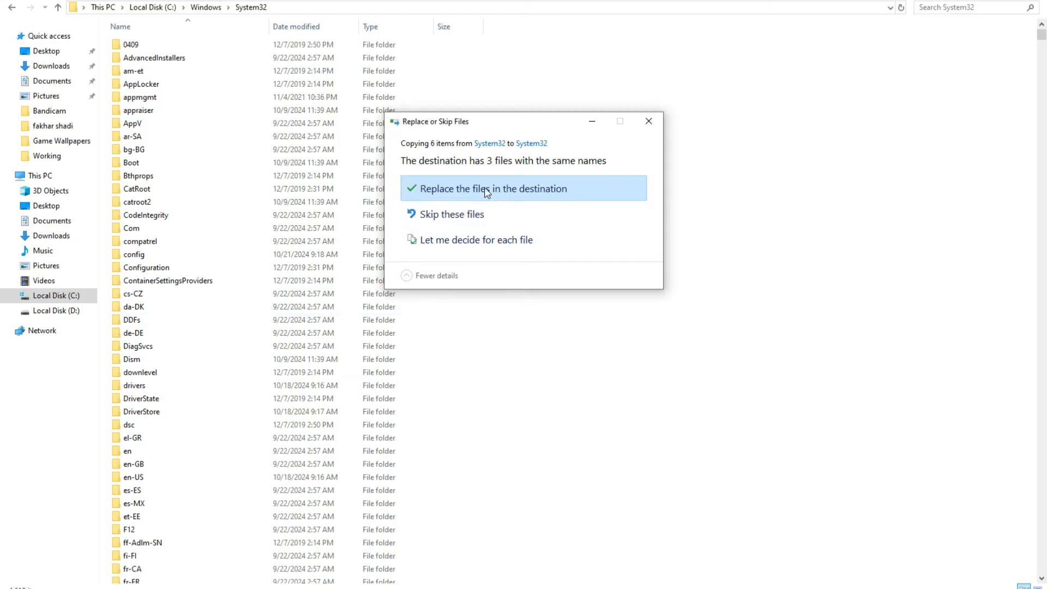
mouse_move(448, 192)
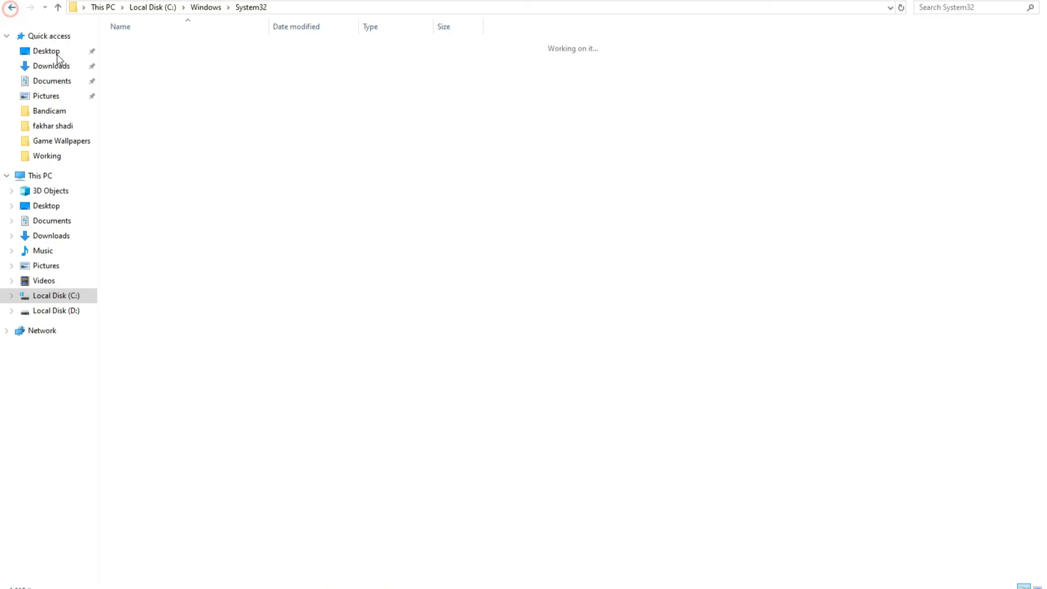
- Paste the four DLLs into C:\Windows\SysWOW64 and dismiss the msvcr100_clr0400.dll conflict prompt
left_click(12, 11)
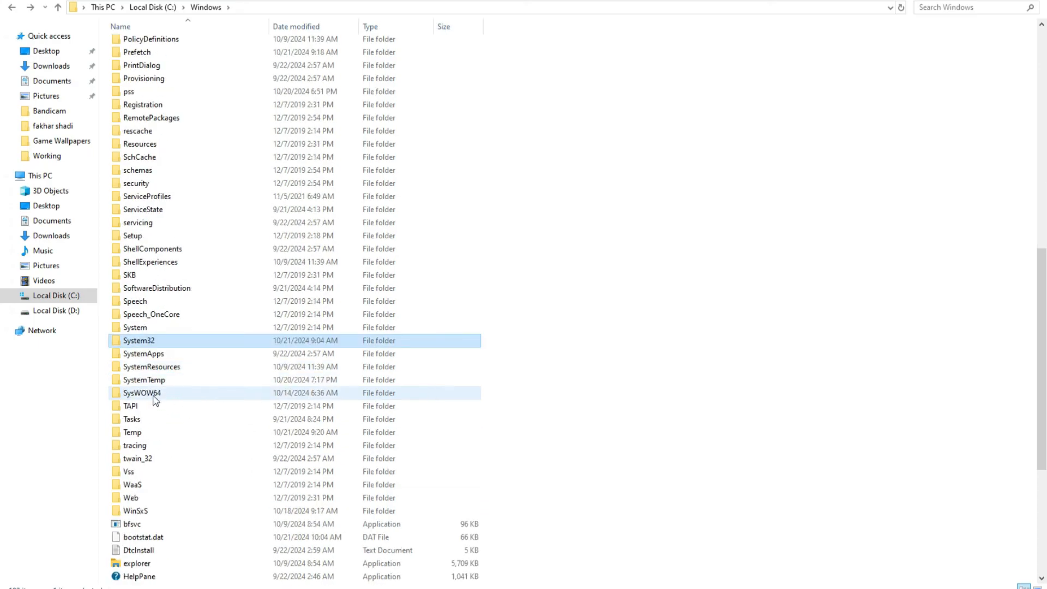
double_click(142, 393)
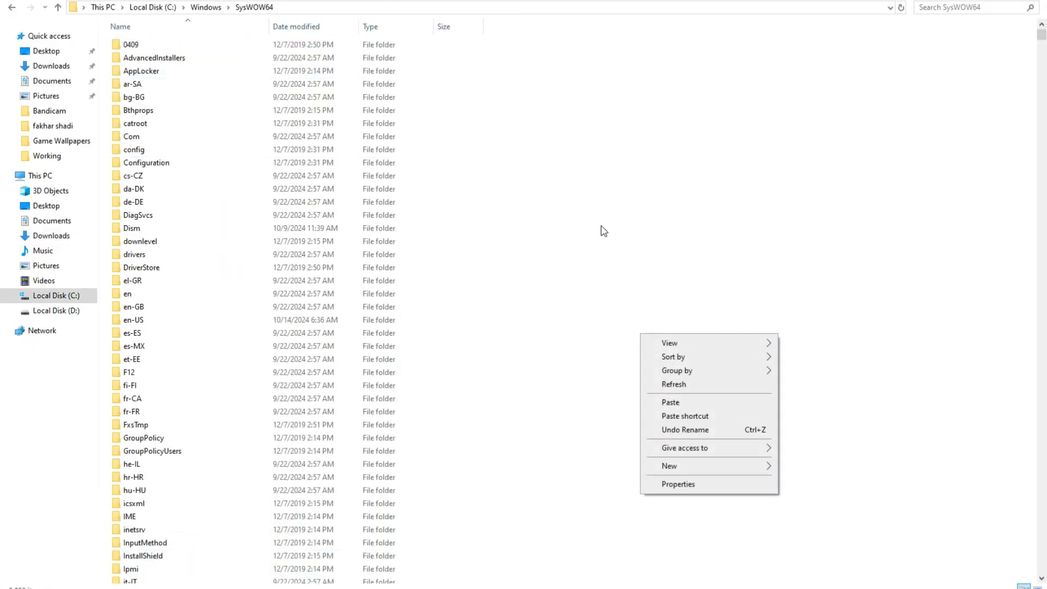
mouse_move(664, 484)
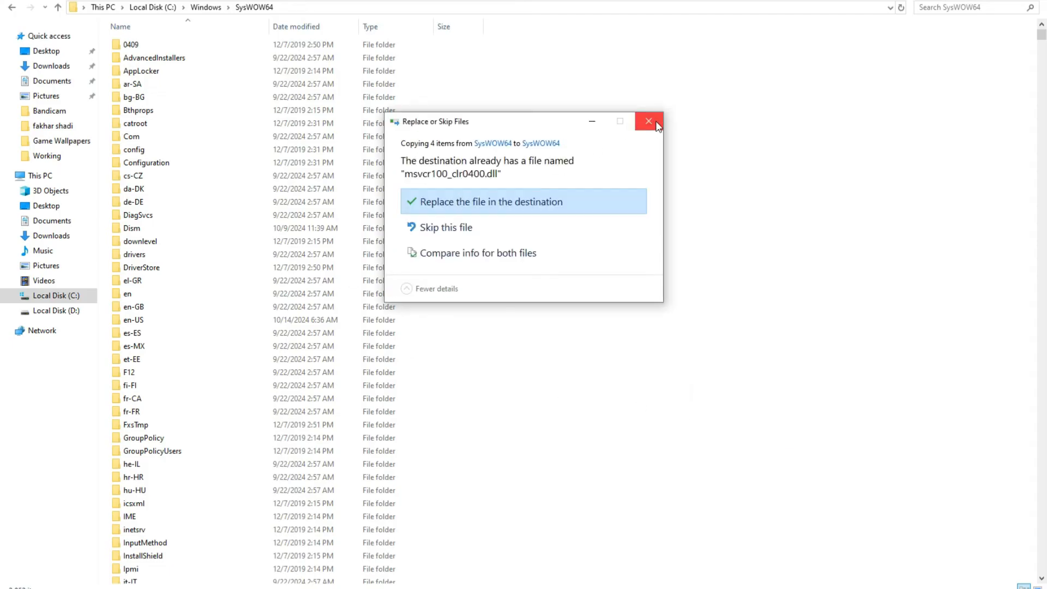
left_click(649, 120)
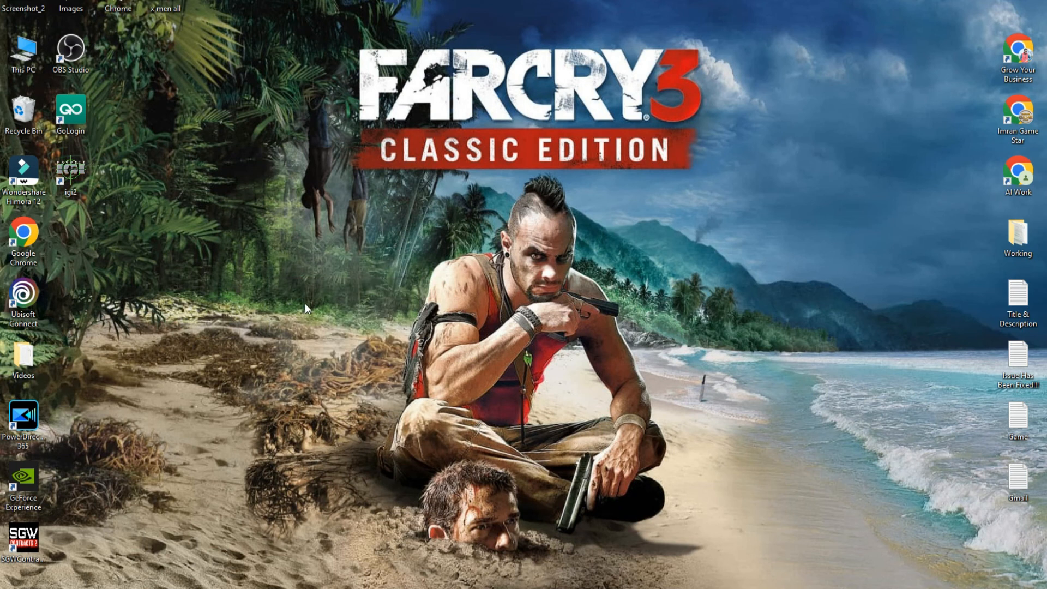
- Show the SGWContracts2 shortcut's file location, the win_x64 game folder on drive D
right_click(308, 307)
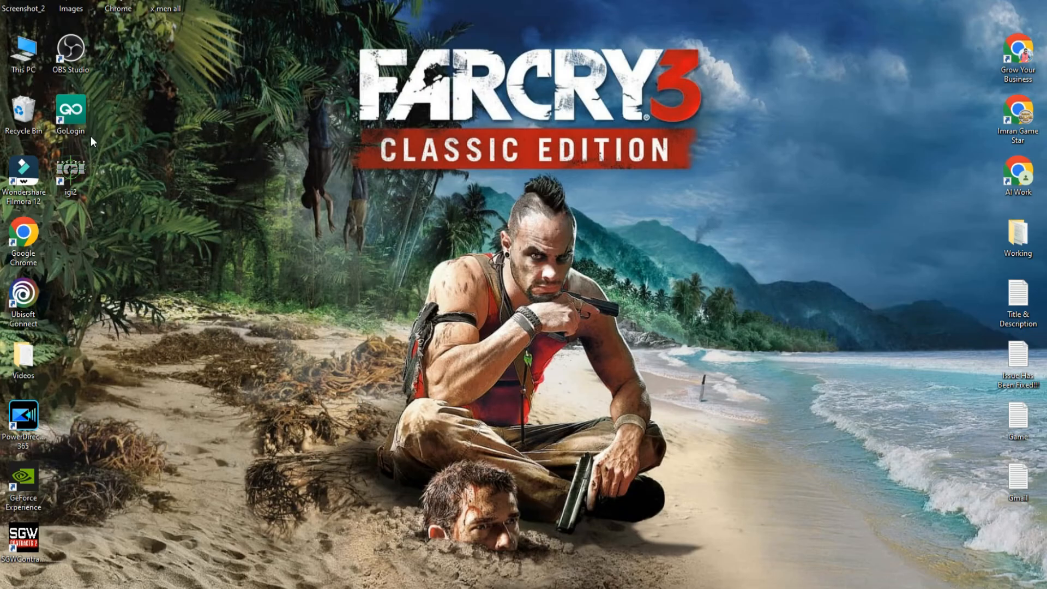
mouse_move(107, 208)
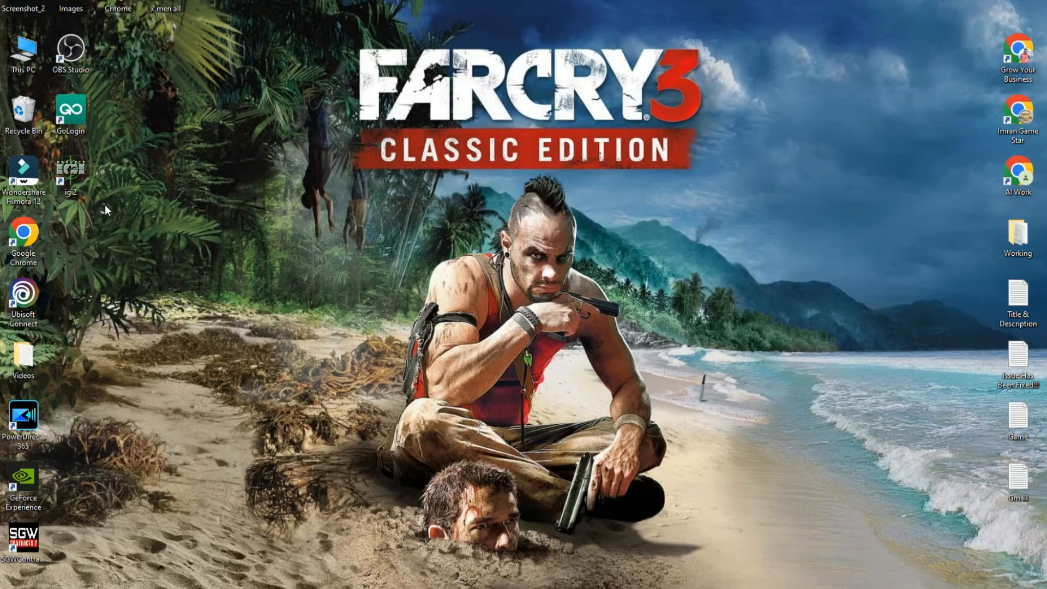
mouse_move(46, 210)
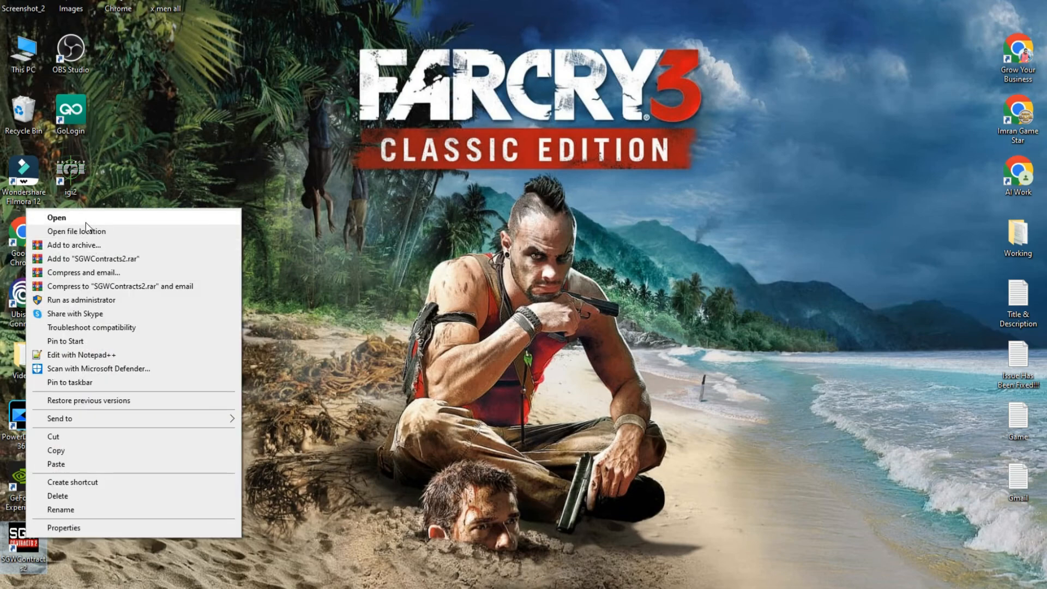
left_click(76, 231)
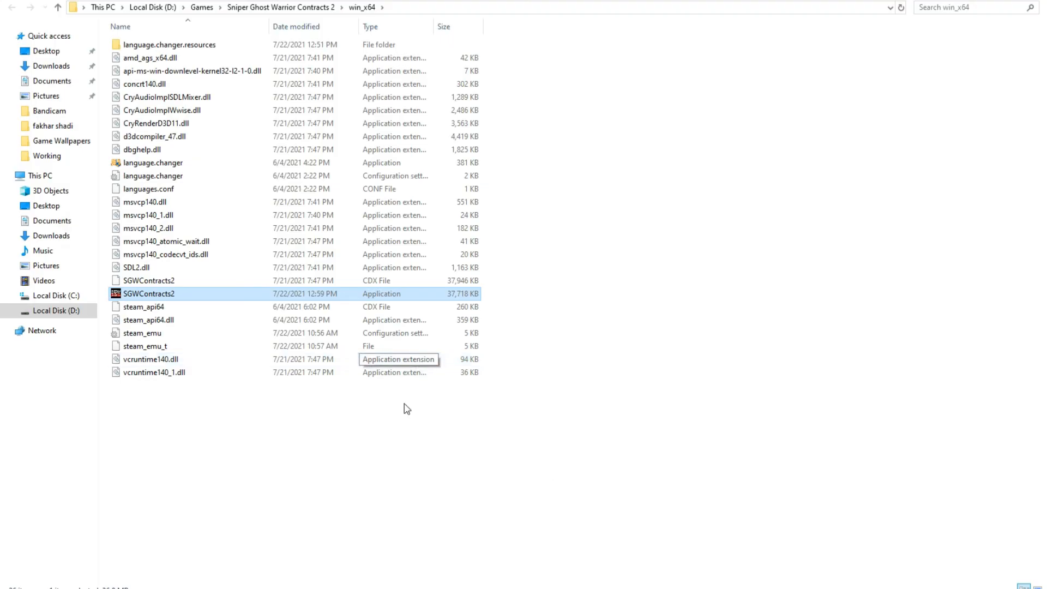
mouse_move(612, 306)
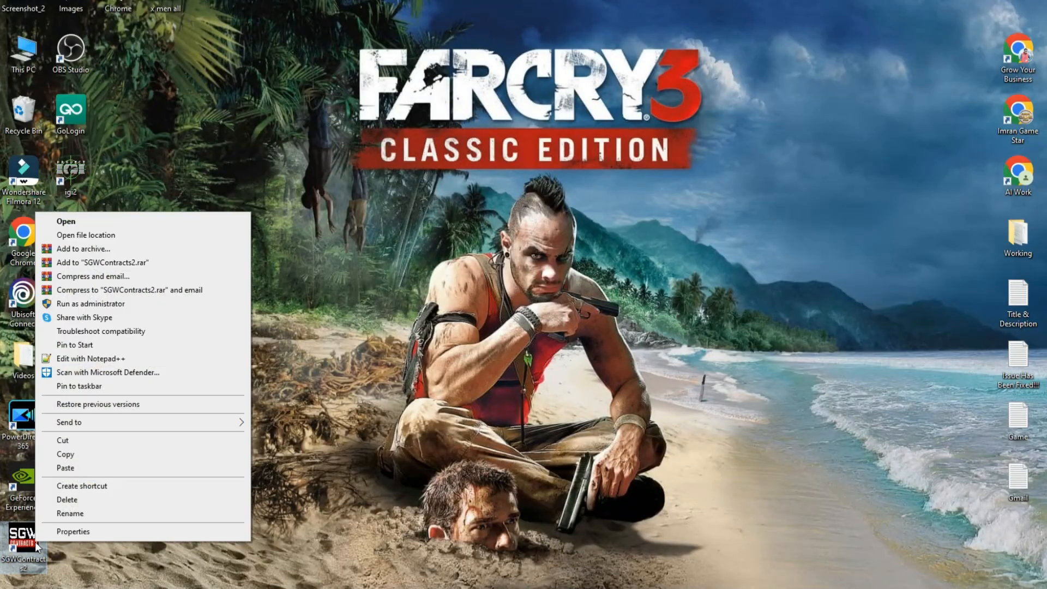
- Set the SGWContracts2 shortcut to Windows 8 compatibility mode and always run as administrator
left_click(73, 531)
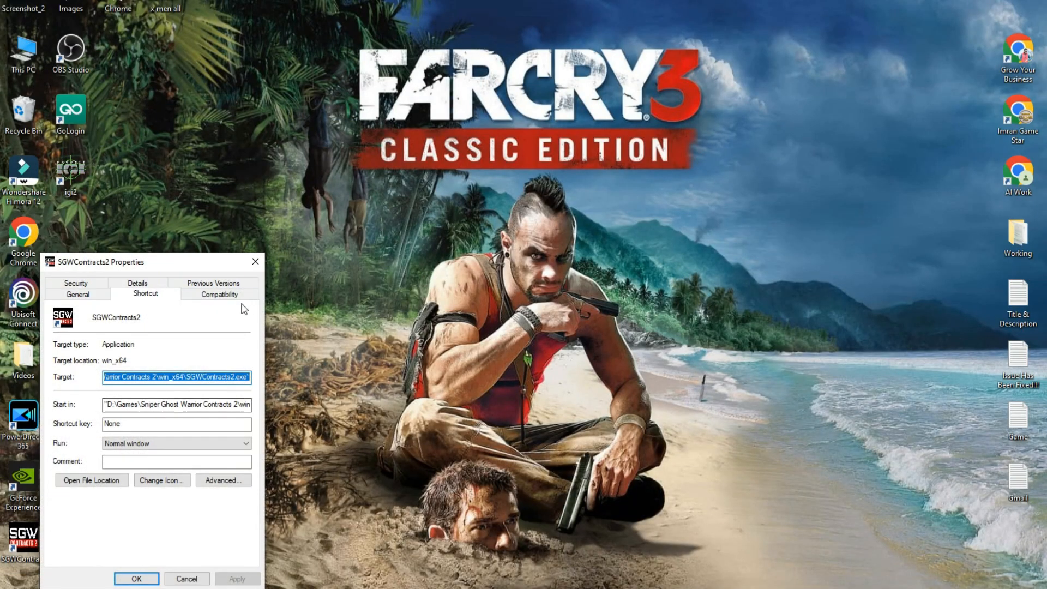
left_click(218, 294)
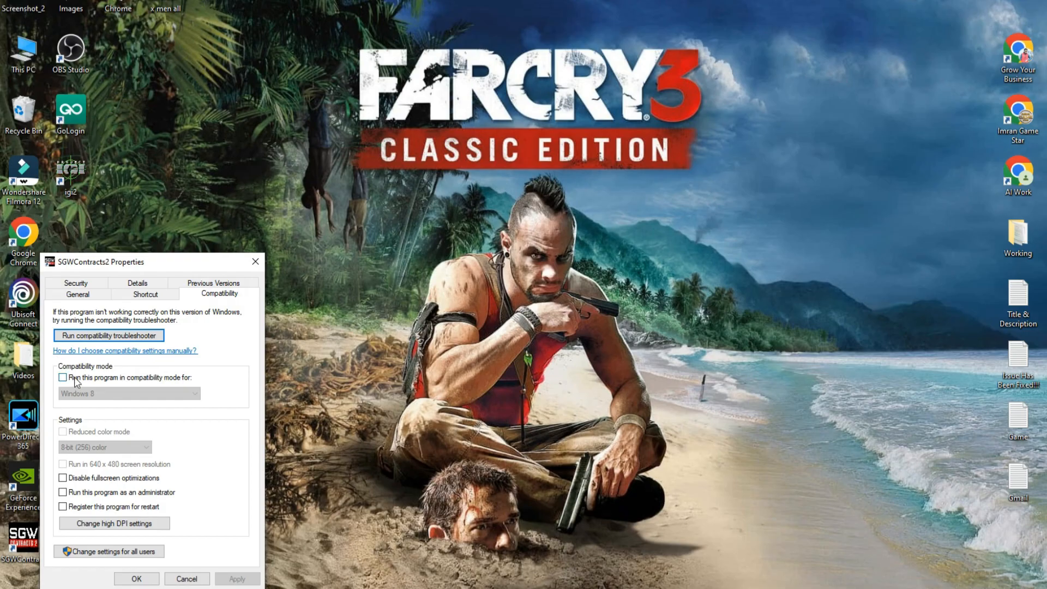
left_click(62, 378)
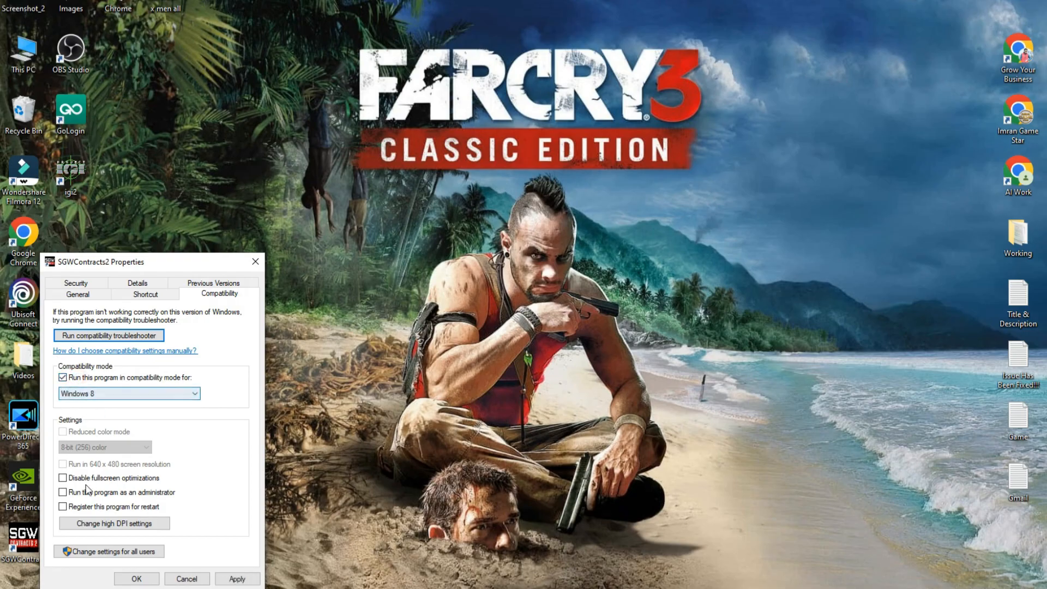
left_click(62, 492)
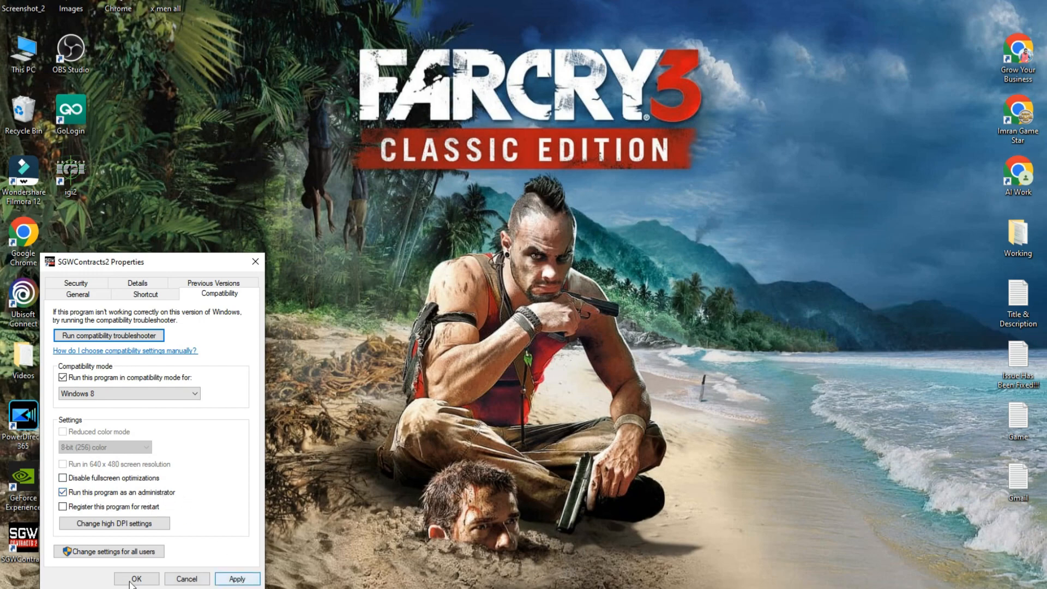
left_click(137, 578)
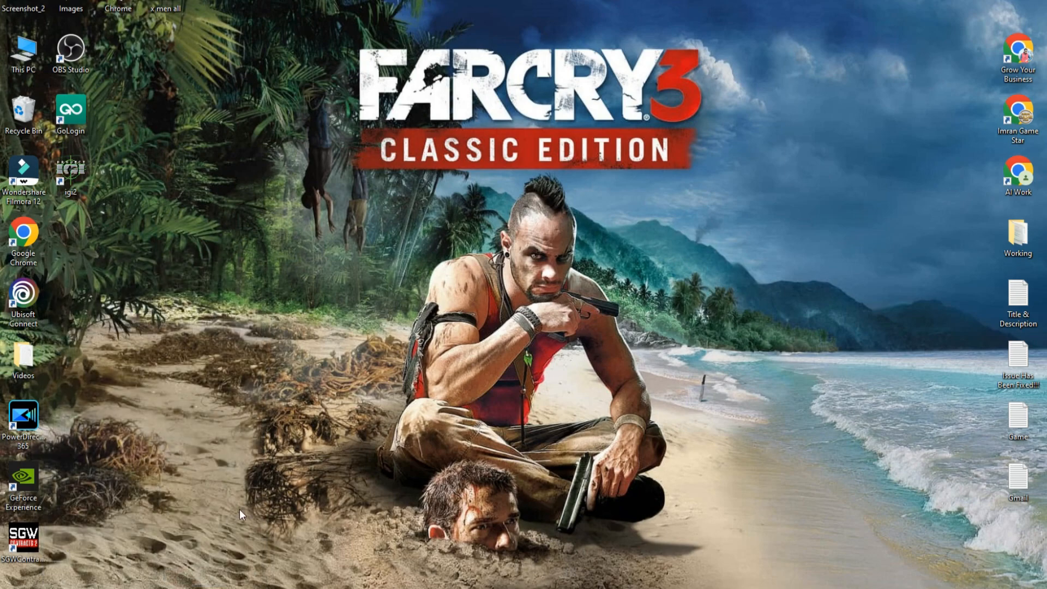